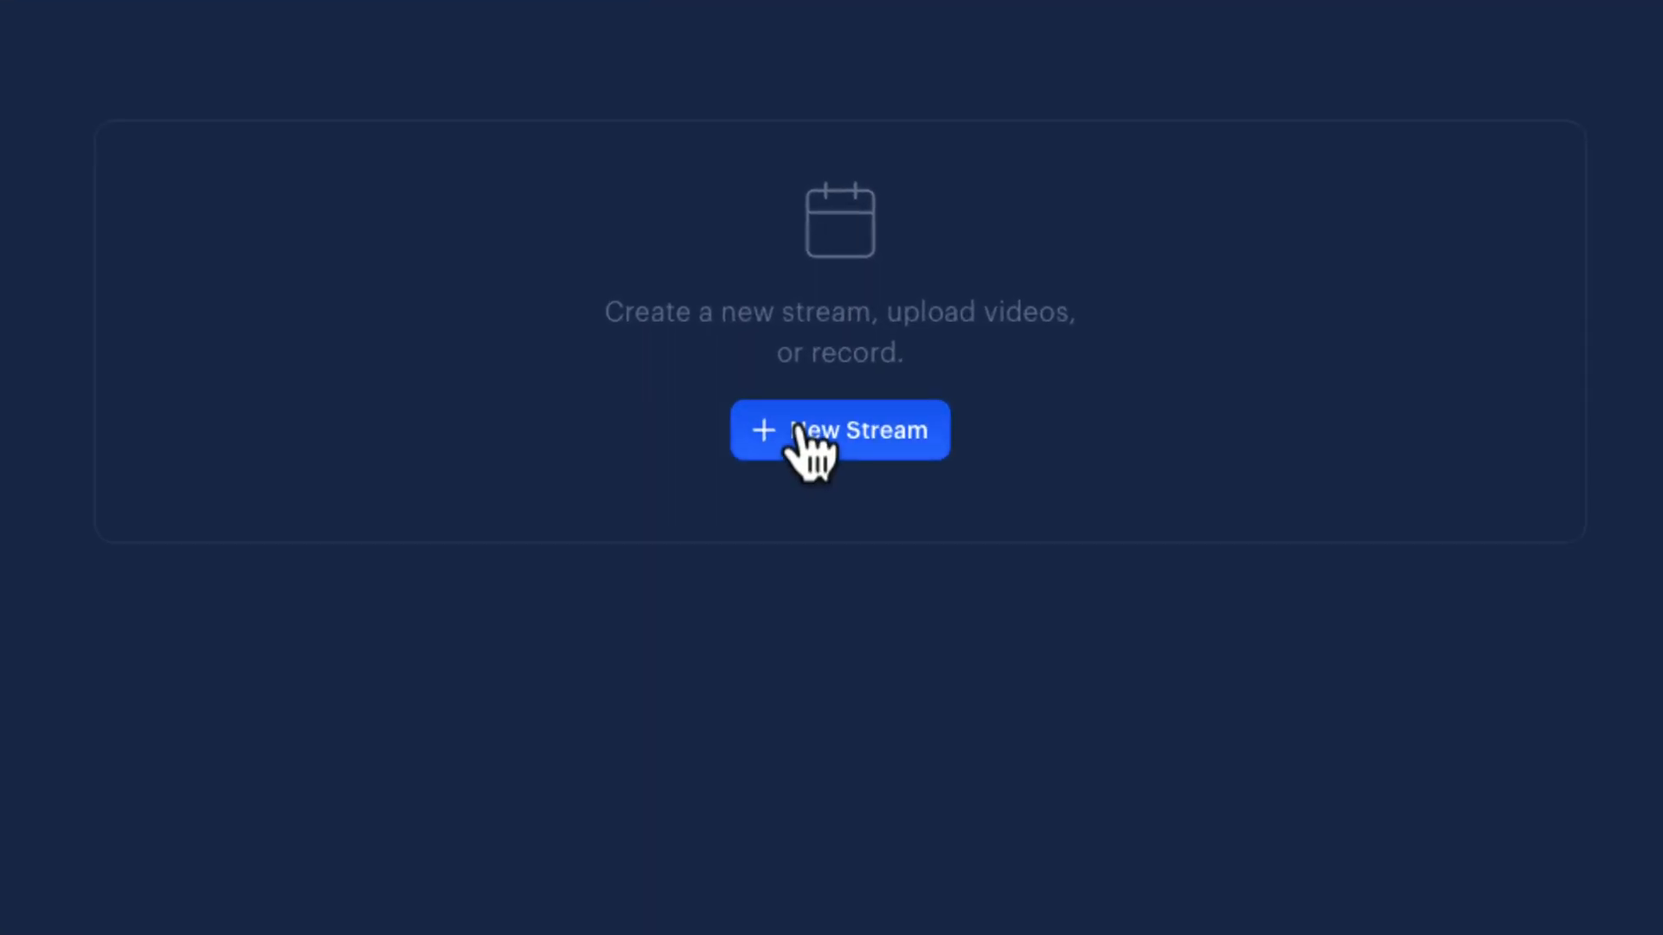
Create a new stream using Restream Studio to broadcast directly from the browser.
left_click(838, 431)
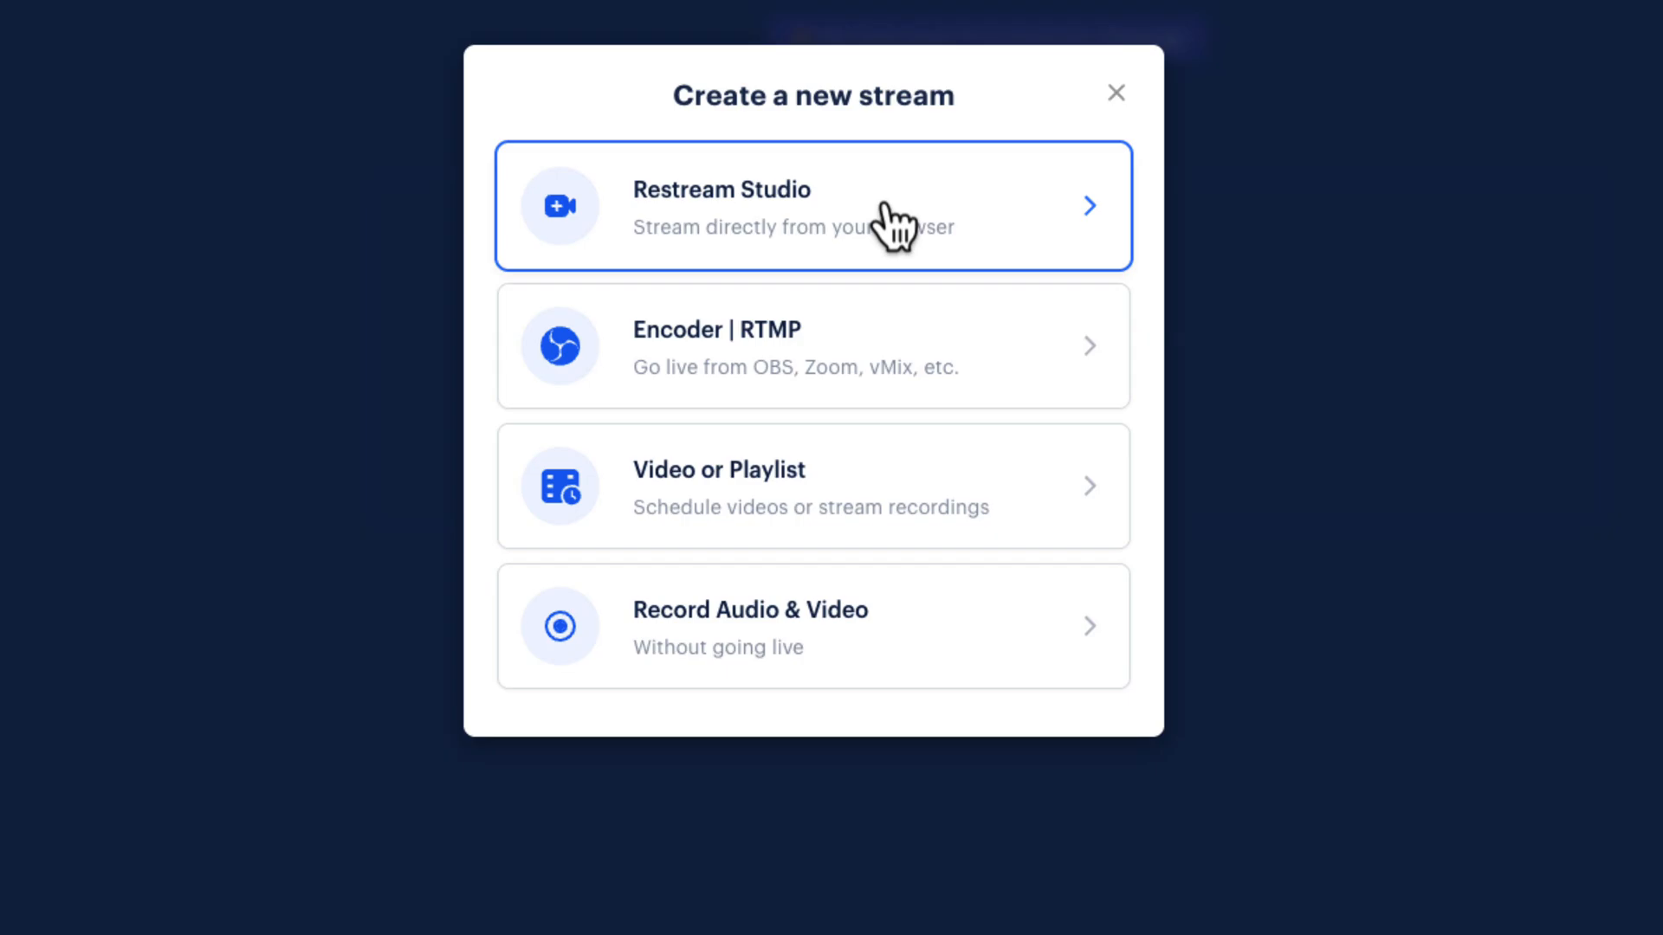
left_click(814, 206)
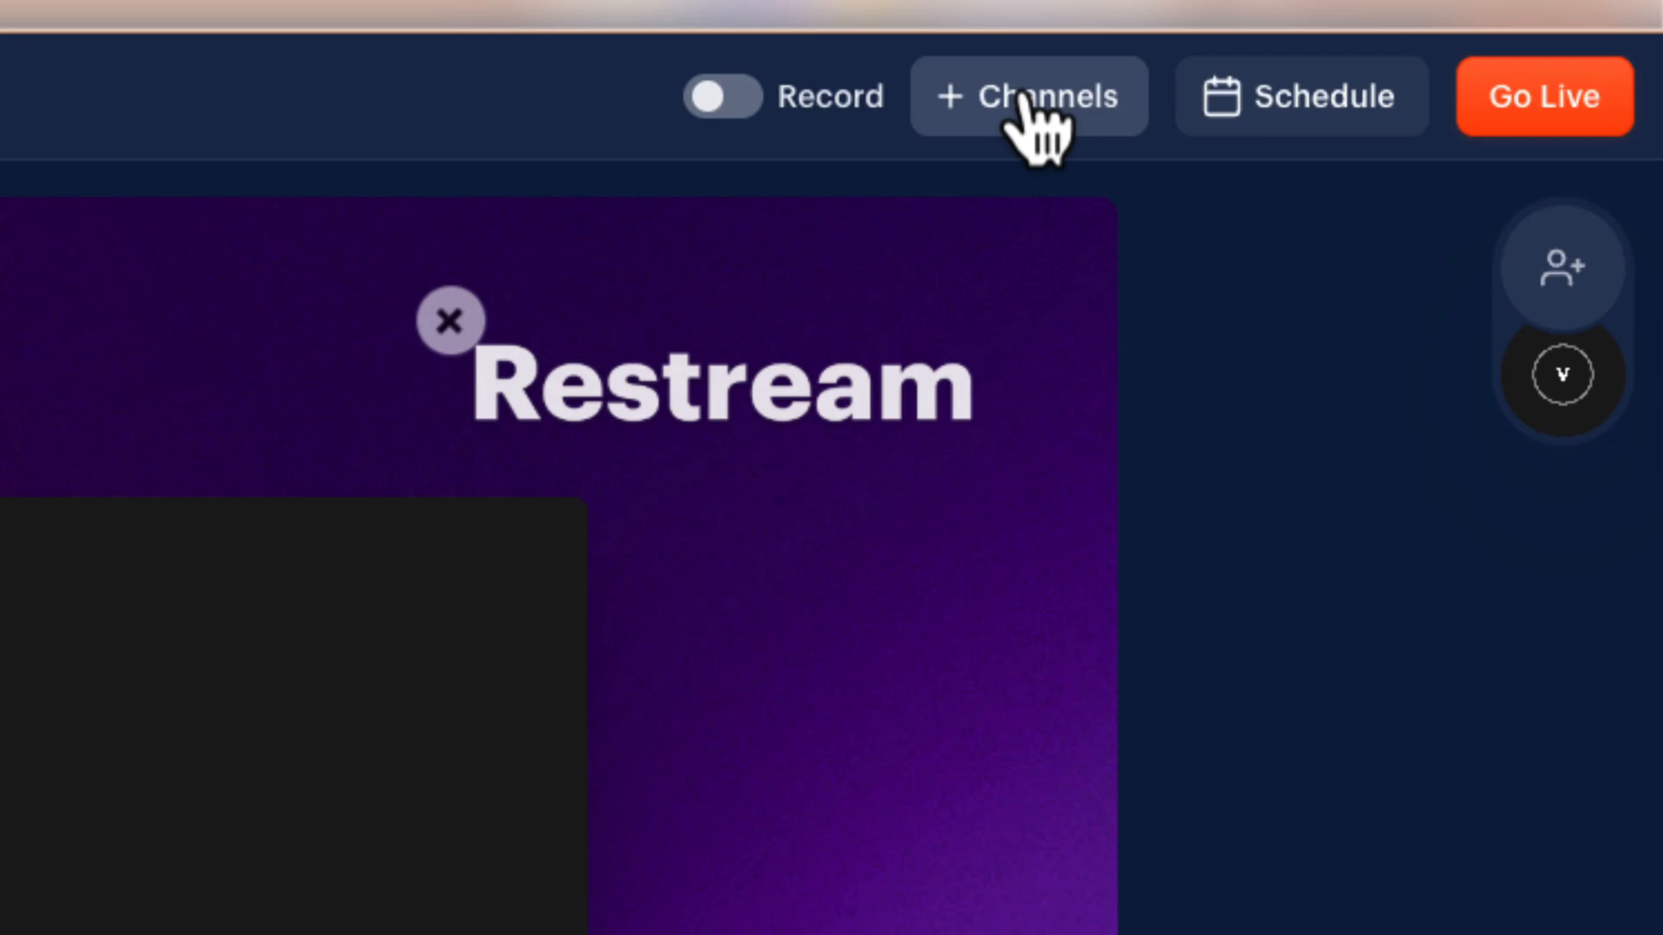
Show the destination channels and edit the first LinkedIn channel's stream details.
left_click(1028, 95)
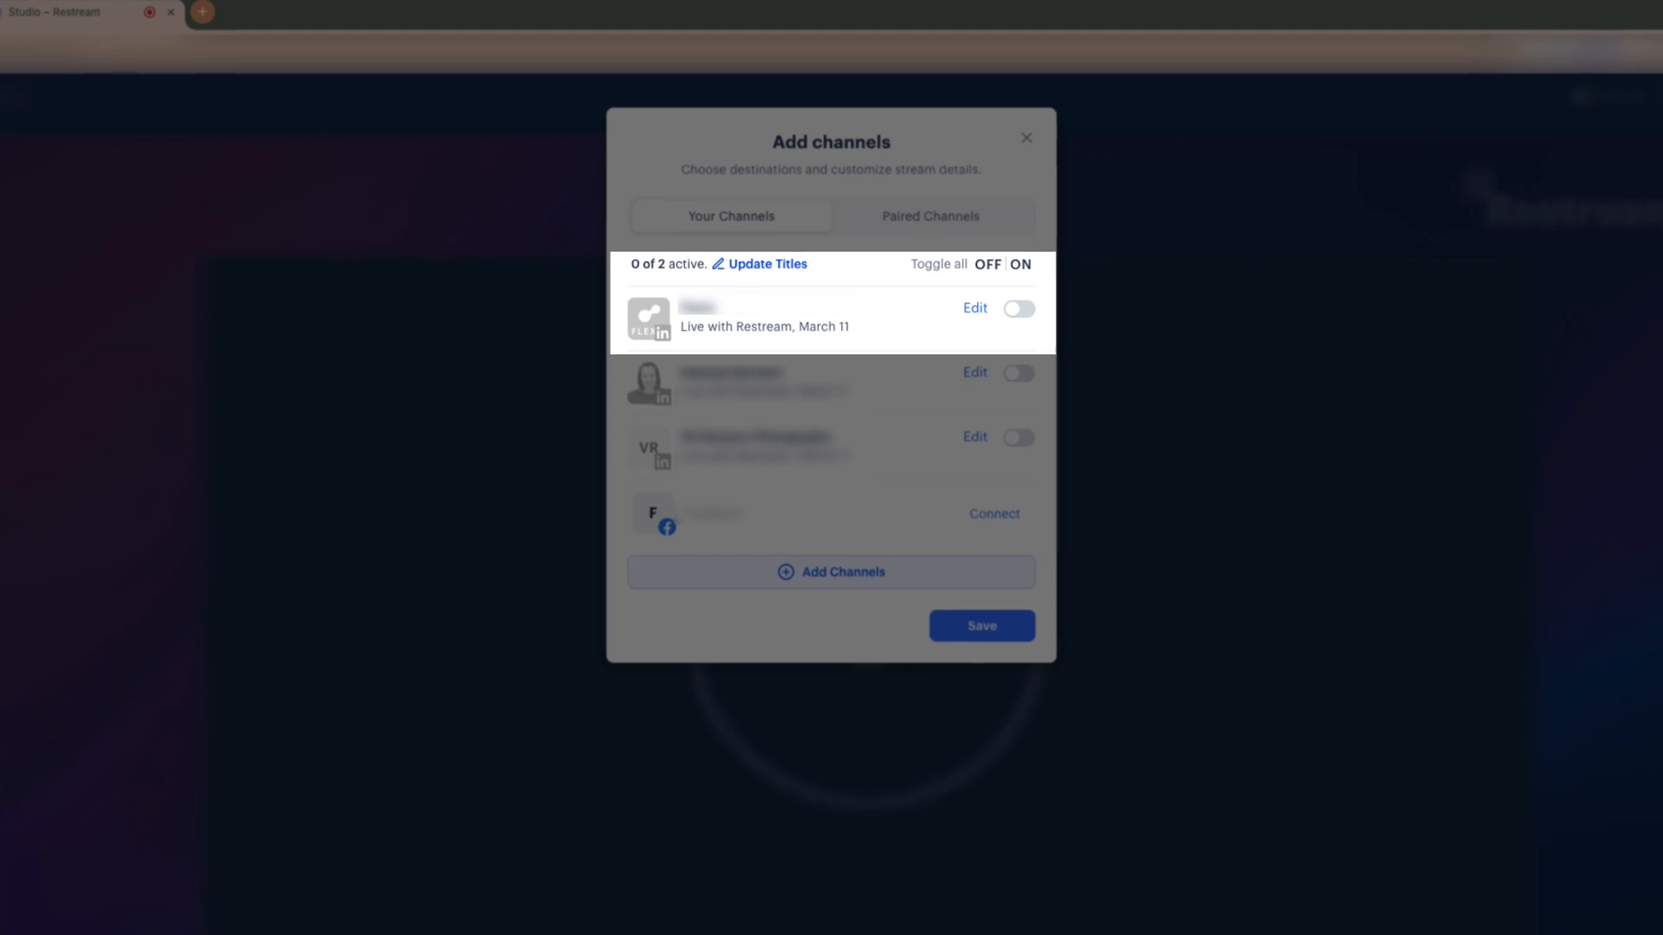
left_click(1017, 308)
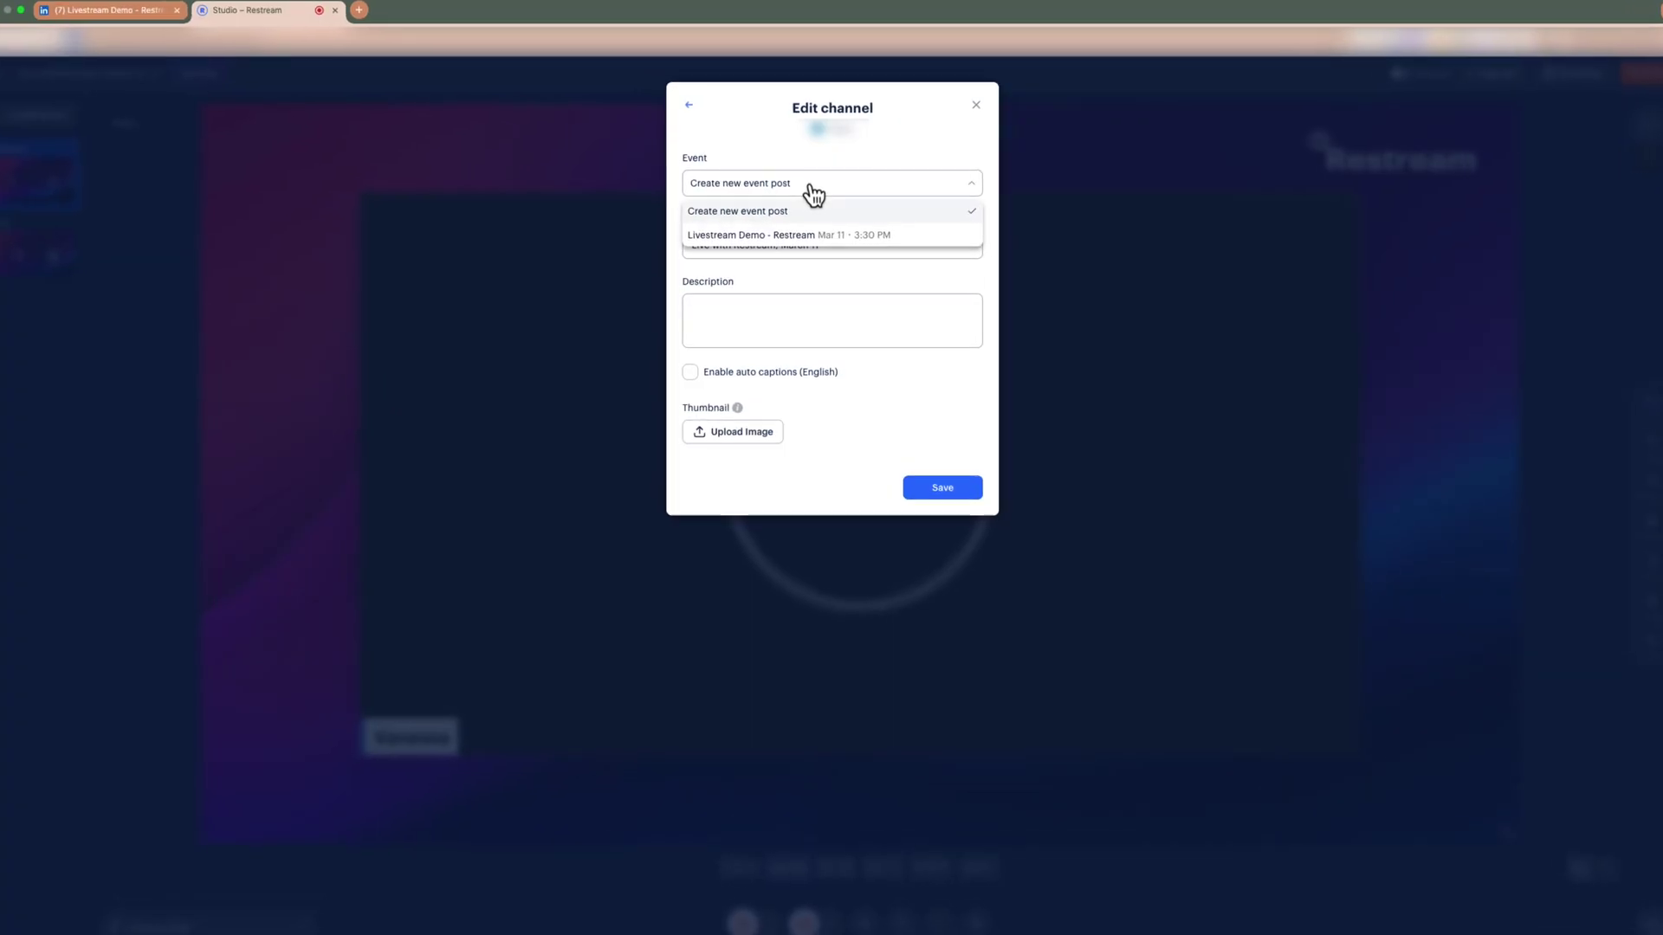
Select the existing Livestream Demo - Restream event for the LinkedIn channel and save.
left_click(790, 234)
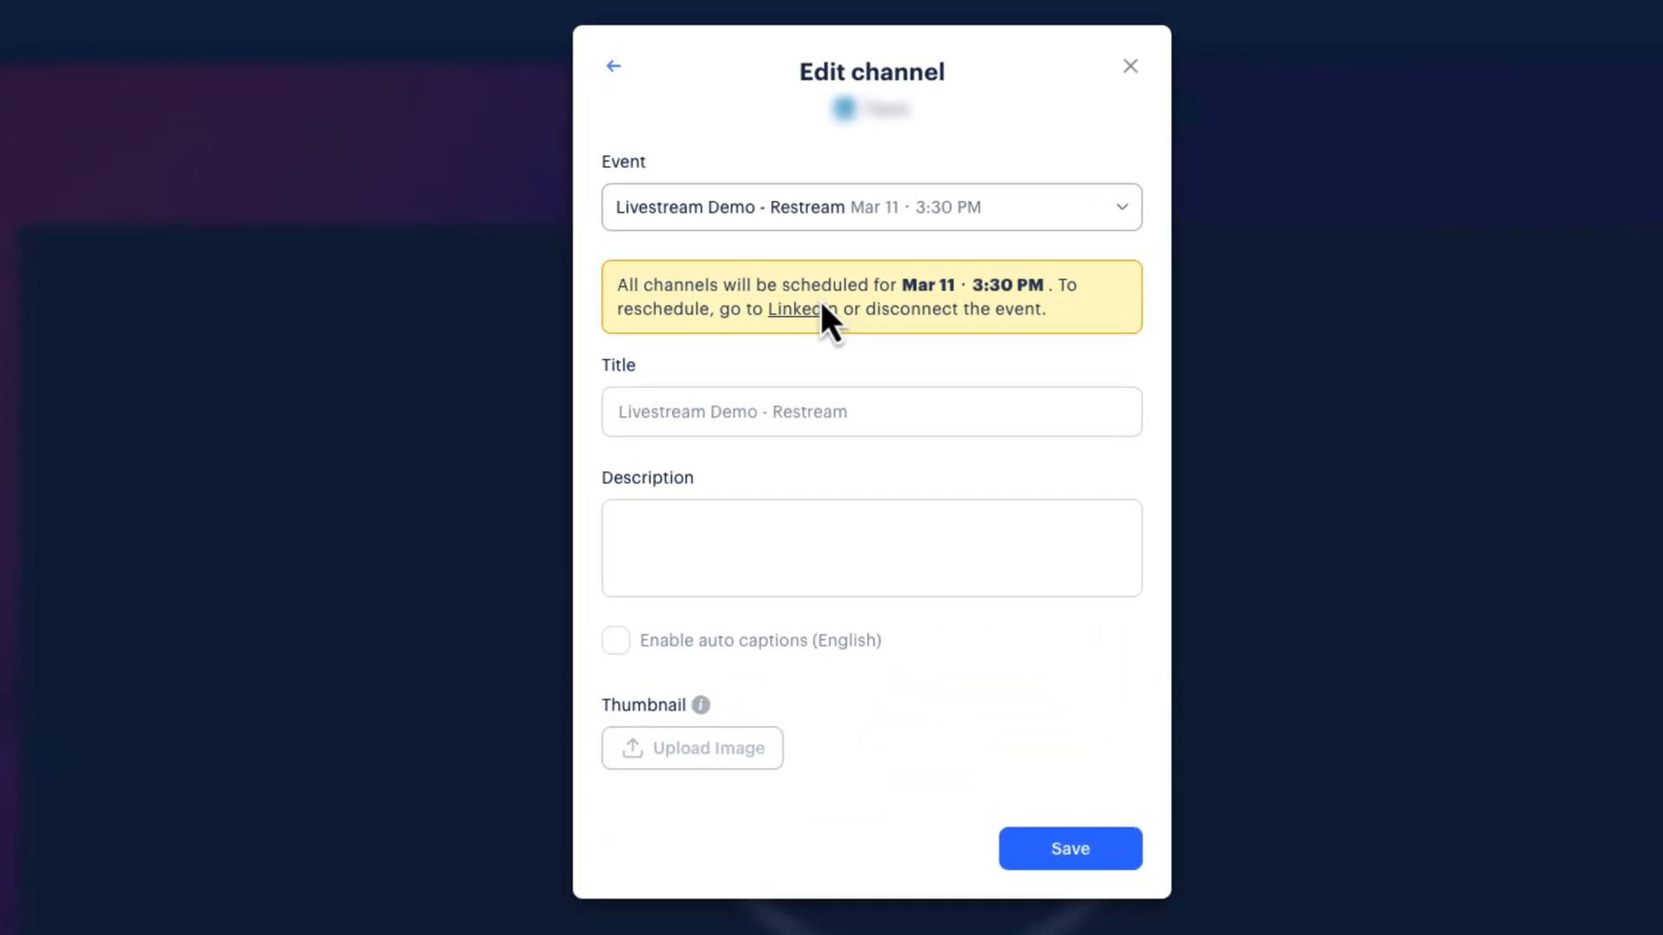
mouse_move(1072, 856)
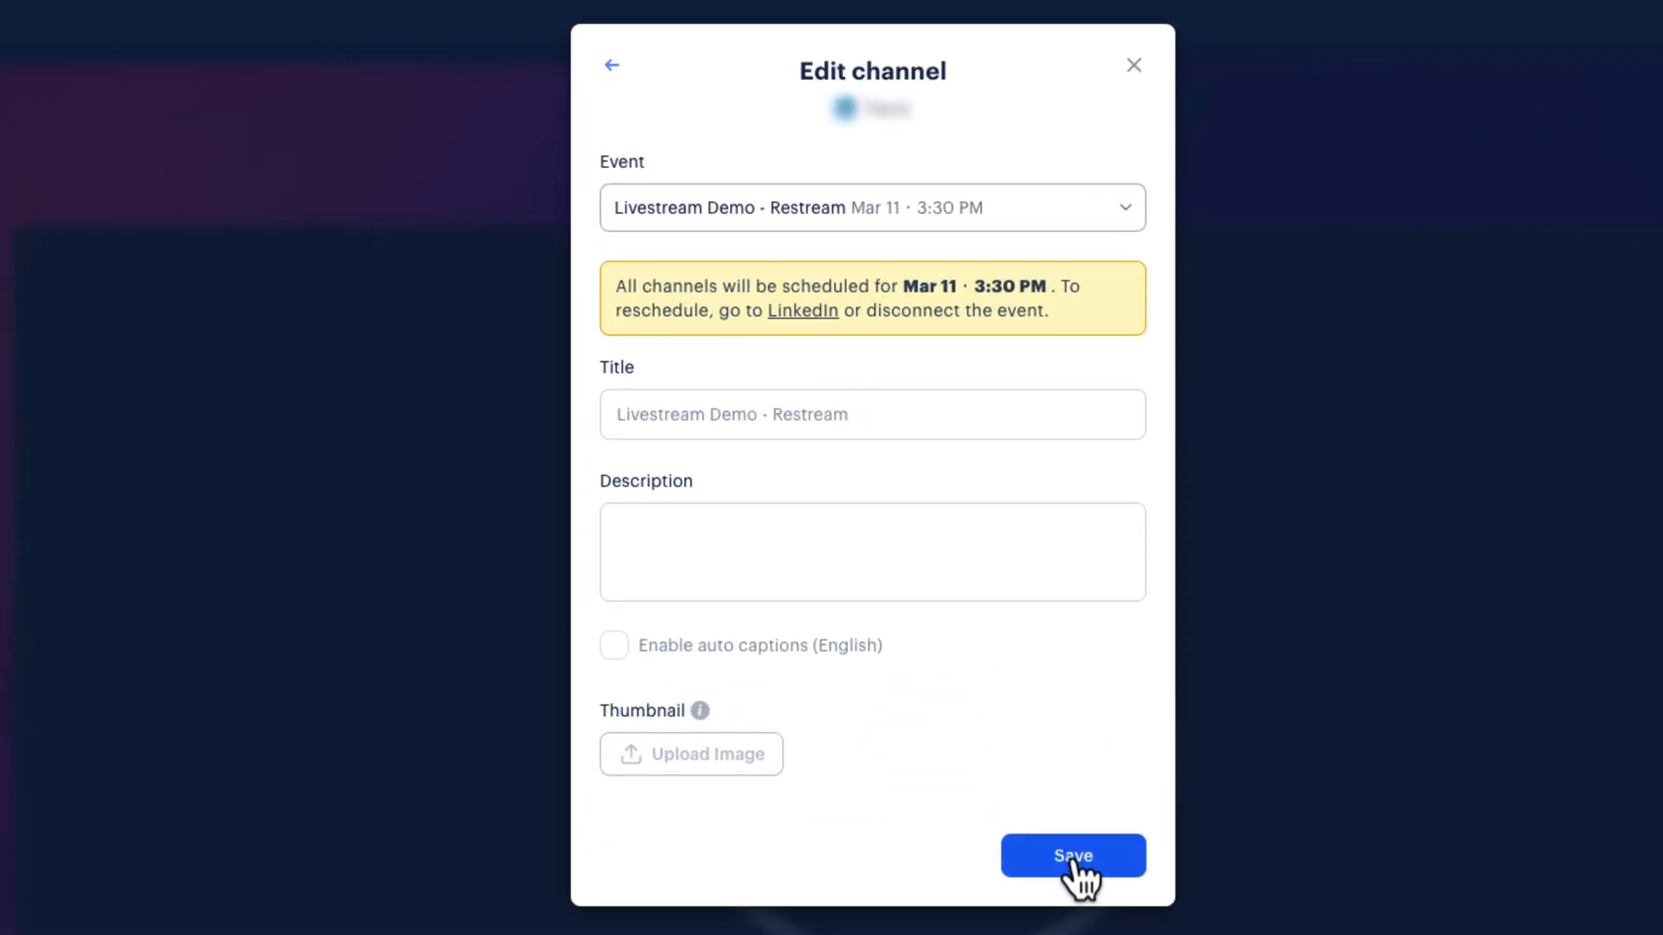
left_click(1073, 855)
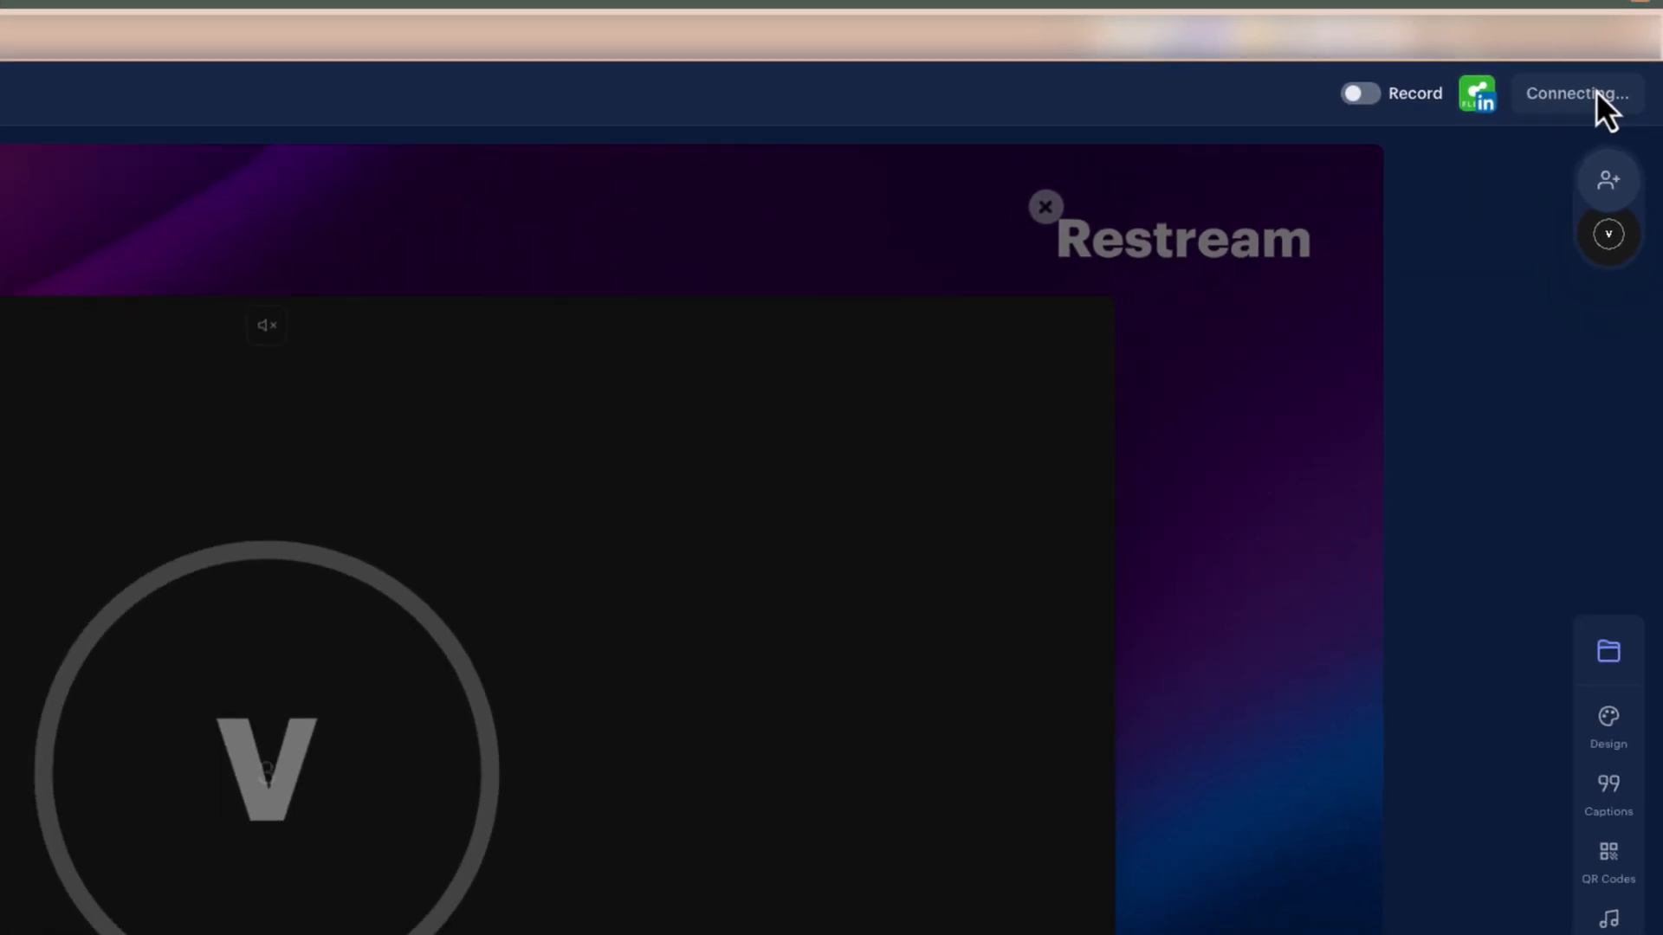